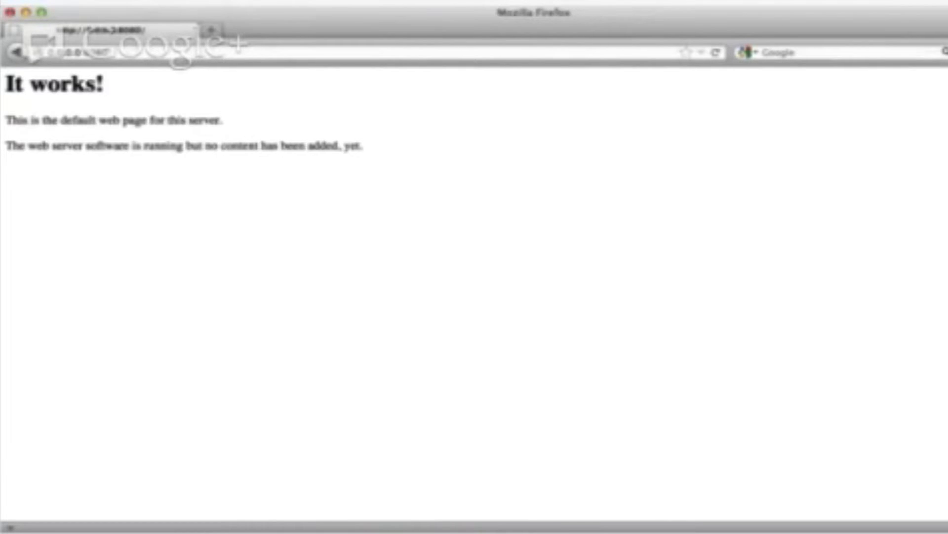
mouse_move(29, 137)
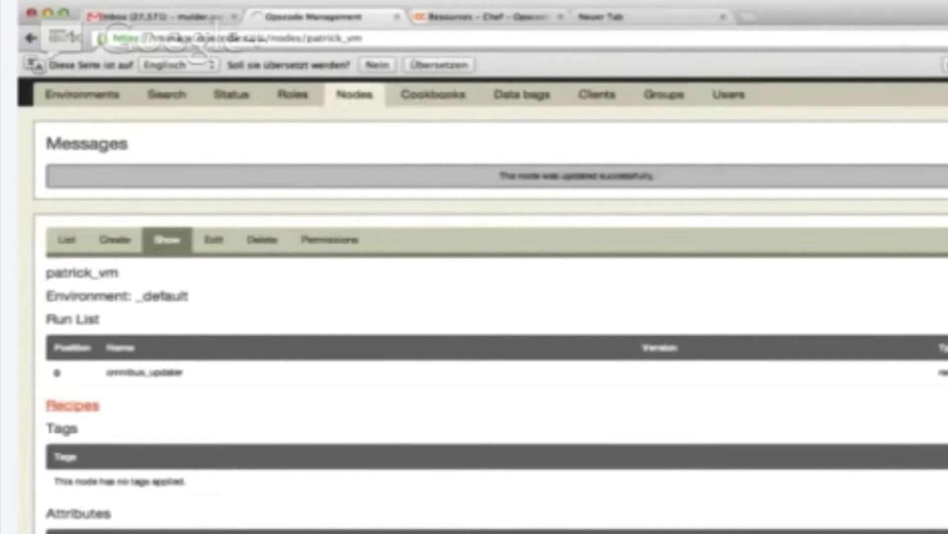
- Show the six uploaded cookbooks, apache2 through passenger_apache2, with their latest versions
left_click(431, 94)
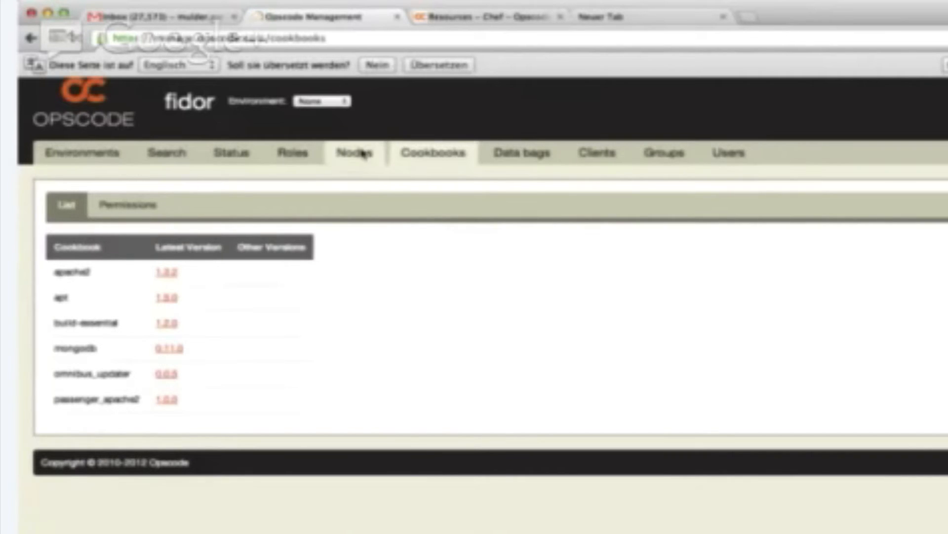
- Open node patrick_vm's page to view its run list: apt, omnibus_updater, mongodb, passenger_apache2
left_click(353, 153)
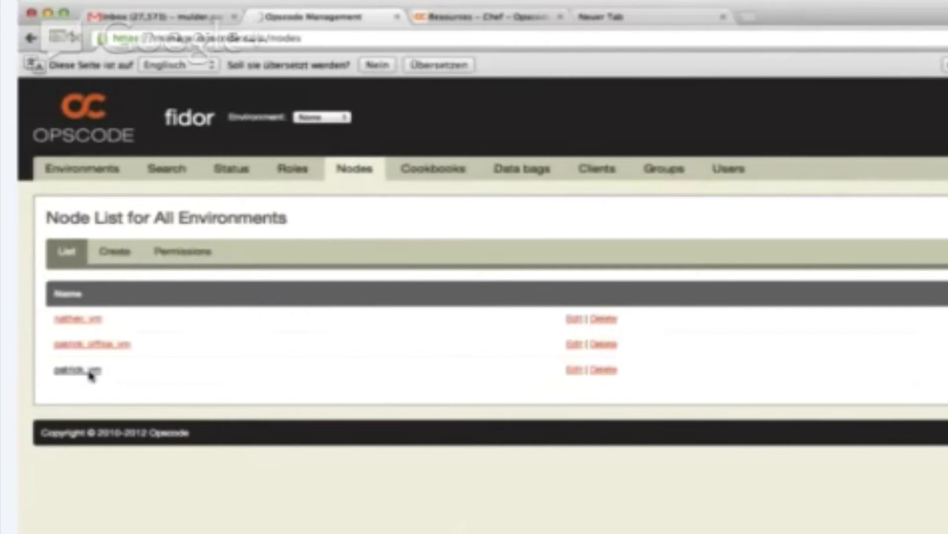
left_click(71, 369)
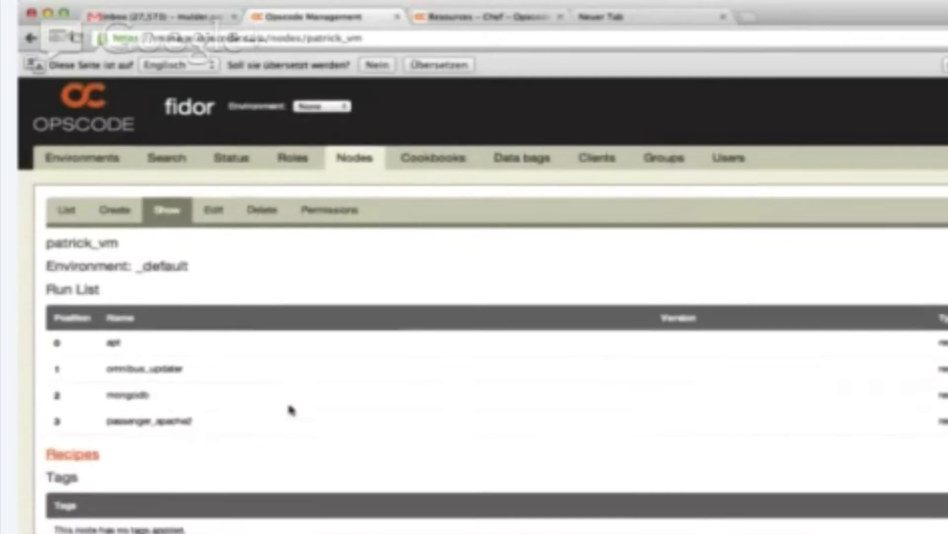
scroll("down", 3)
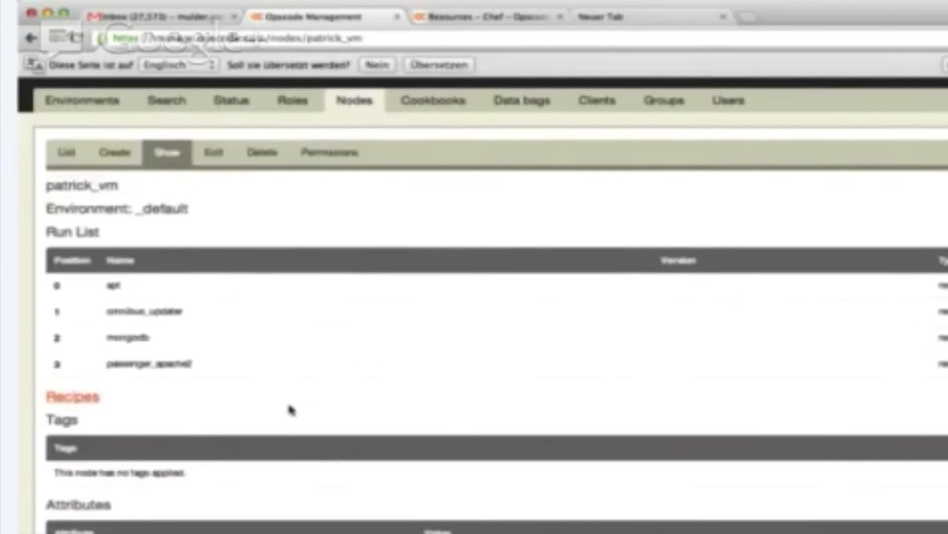
scroll("down", 3)
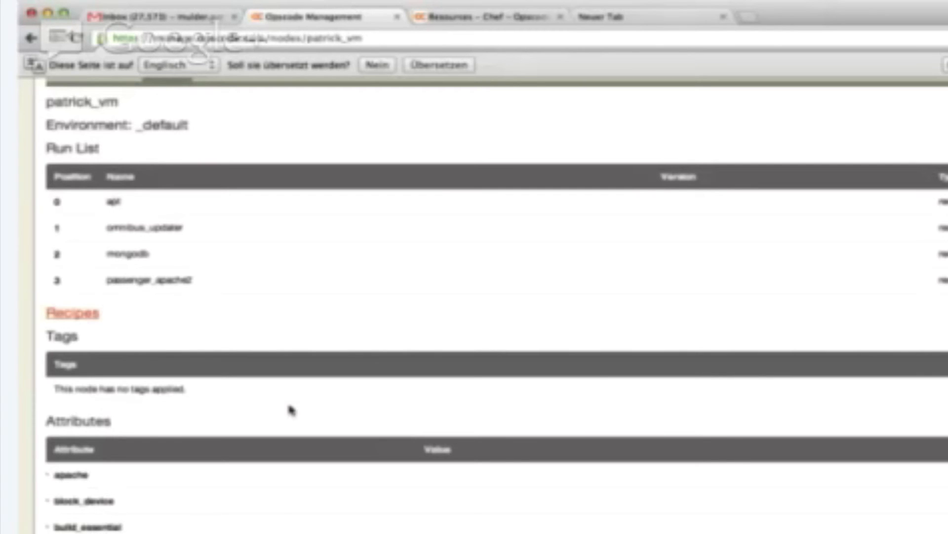
scroll("down", 3)
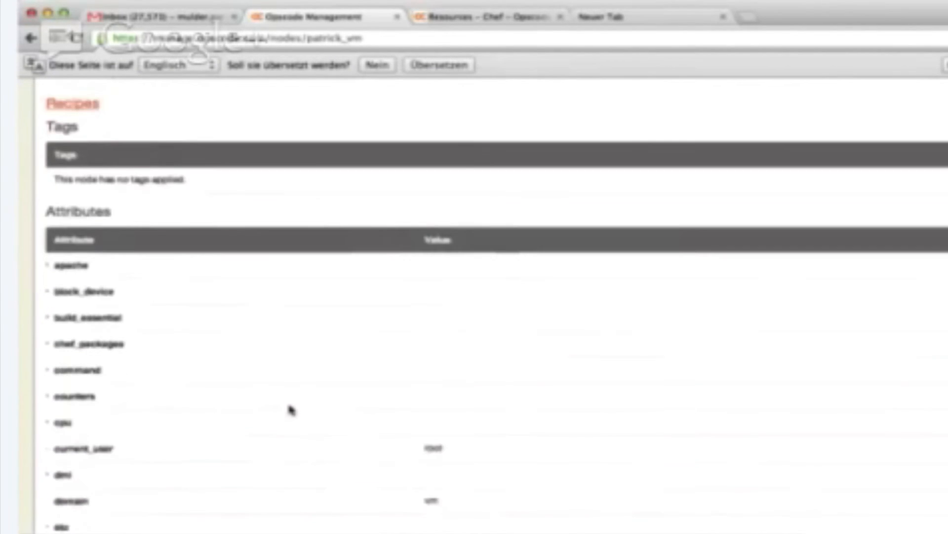
scroll("down", 3)
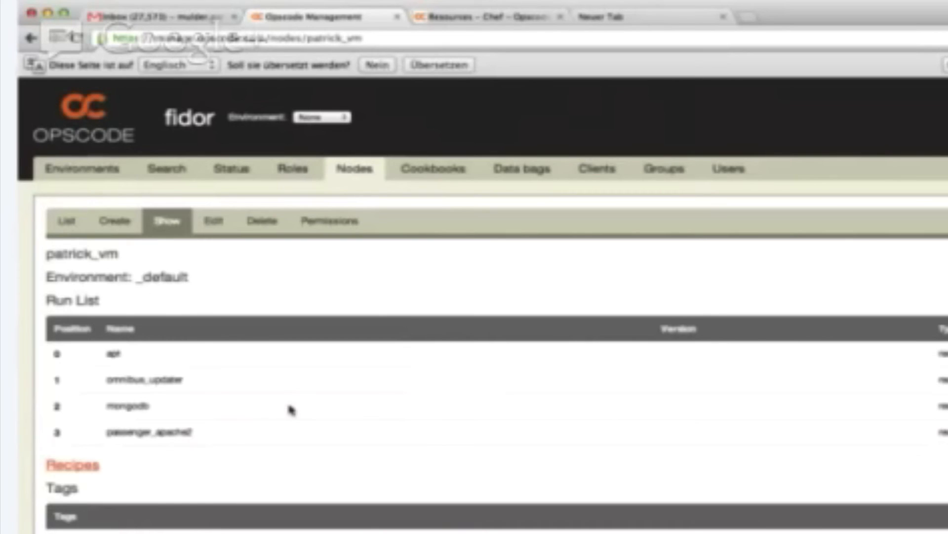
scroll("down", 3)
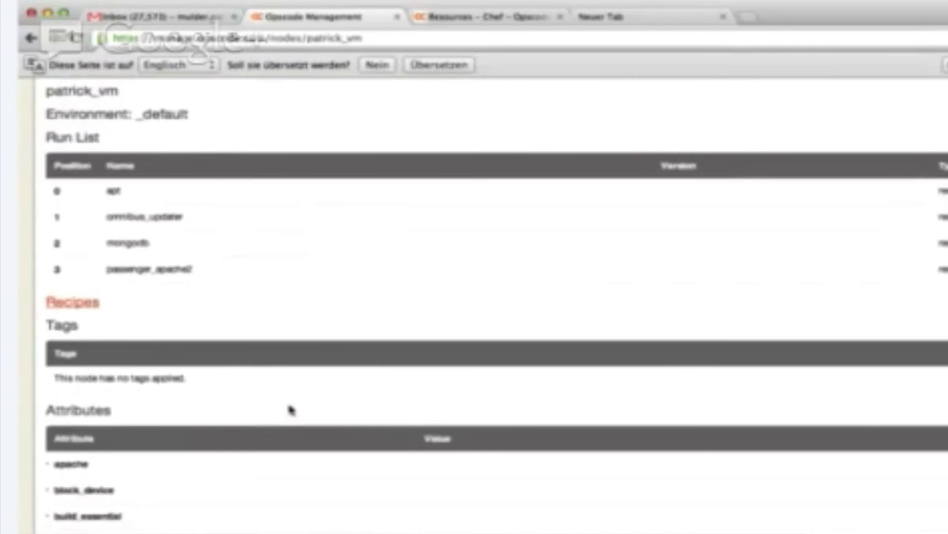